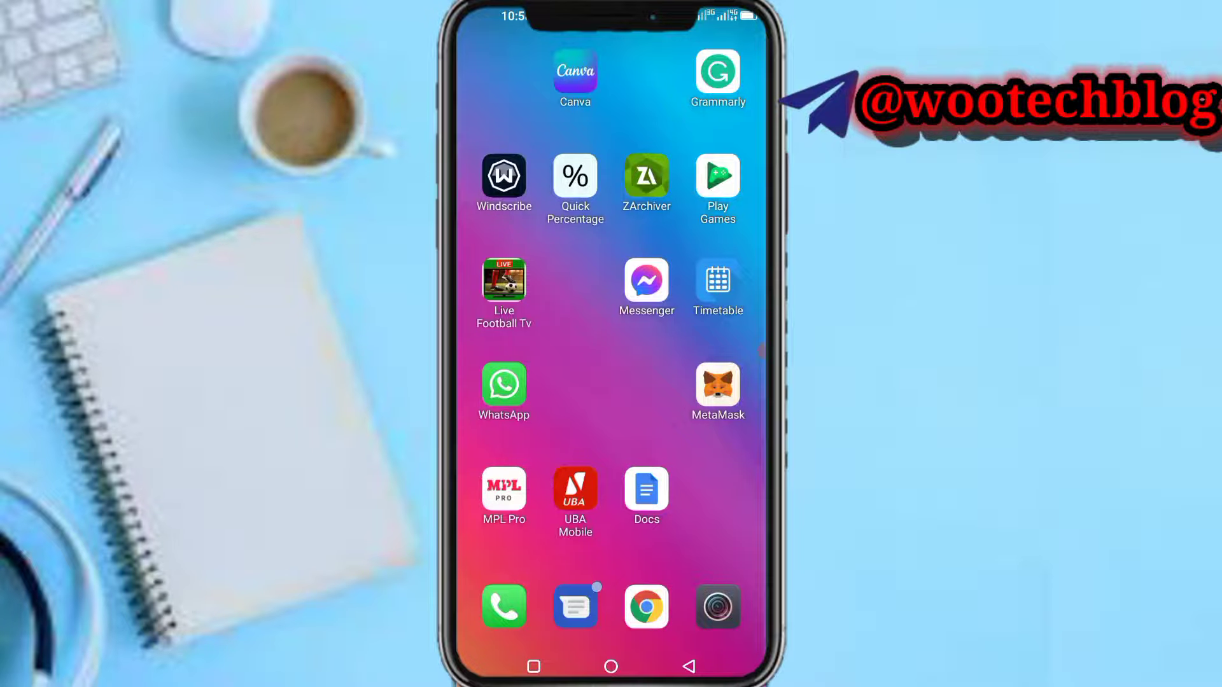
Dial *312# and run it on the Airtel line to load the offers menu.
left_click(504, 606)
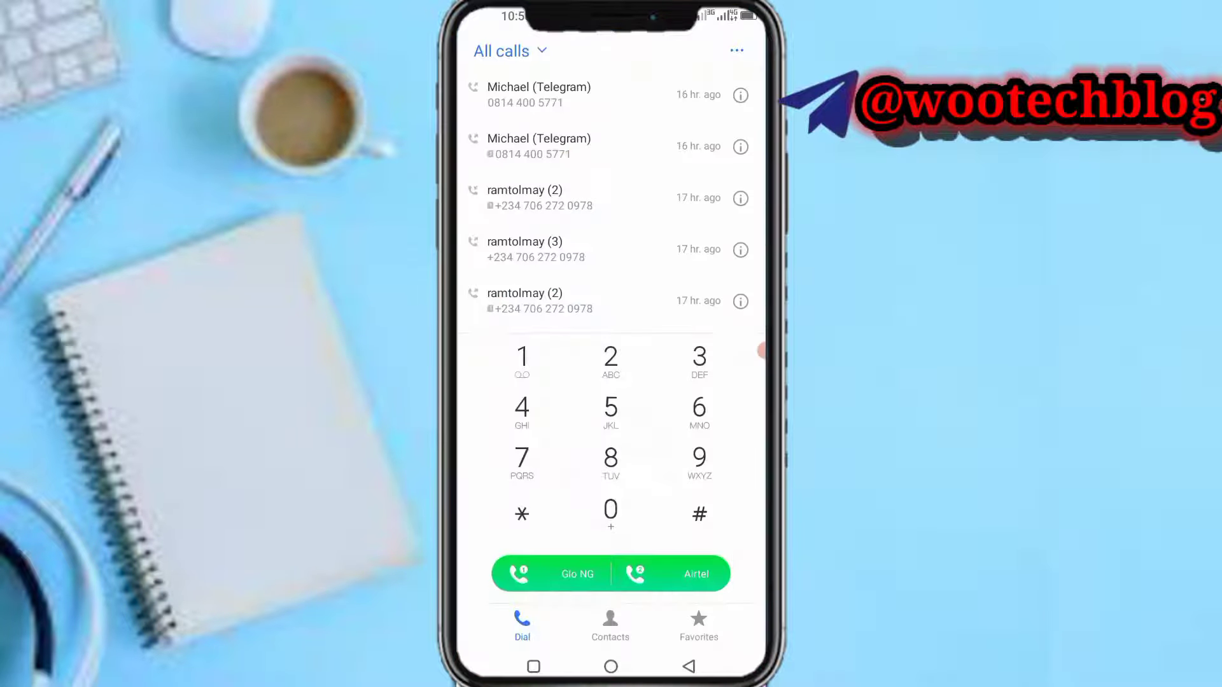
left_click(699, 359)
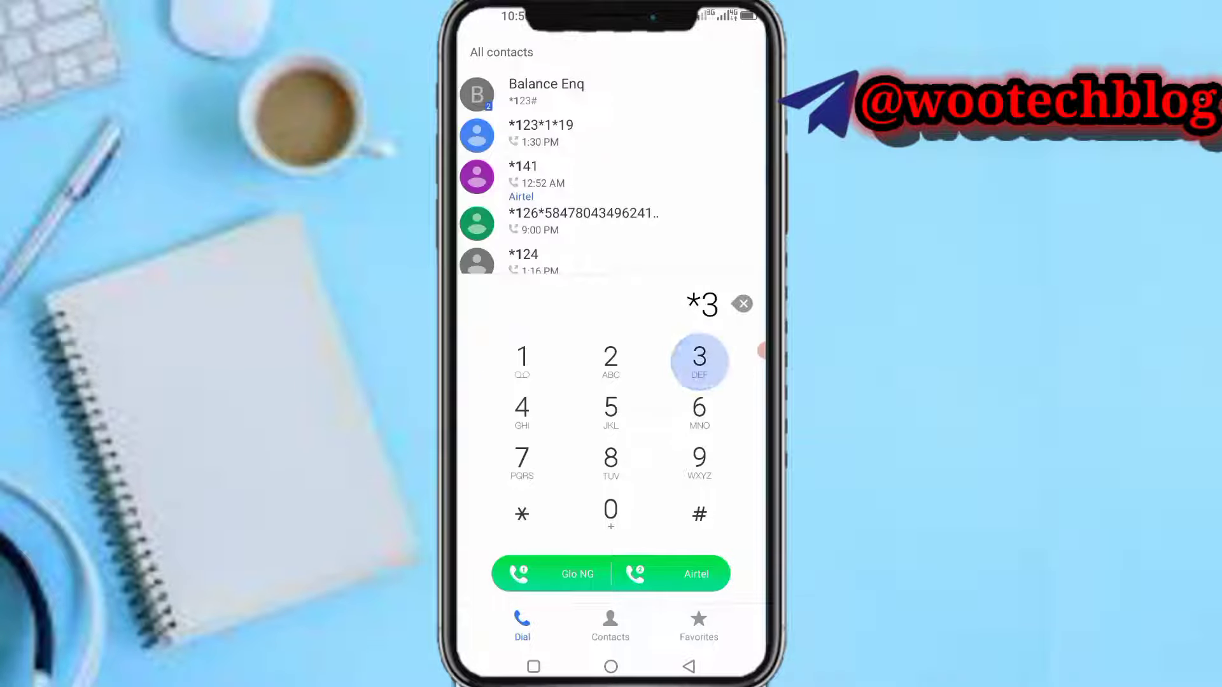
left_click(697, 514)
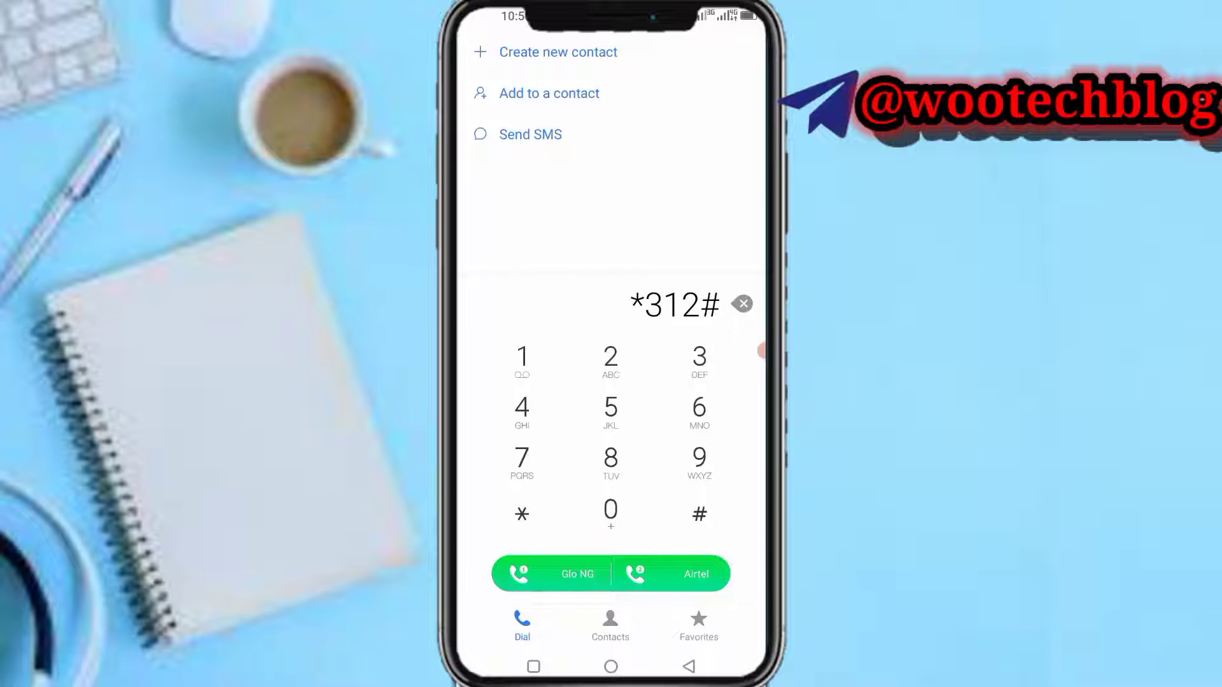
left_click(575, 574)
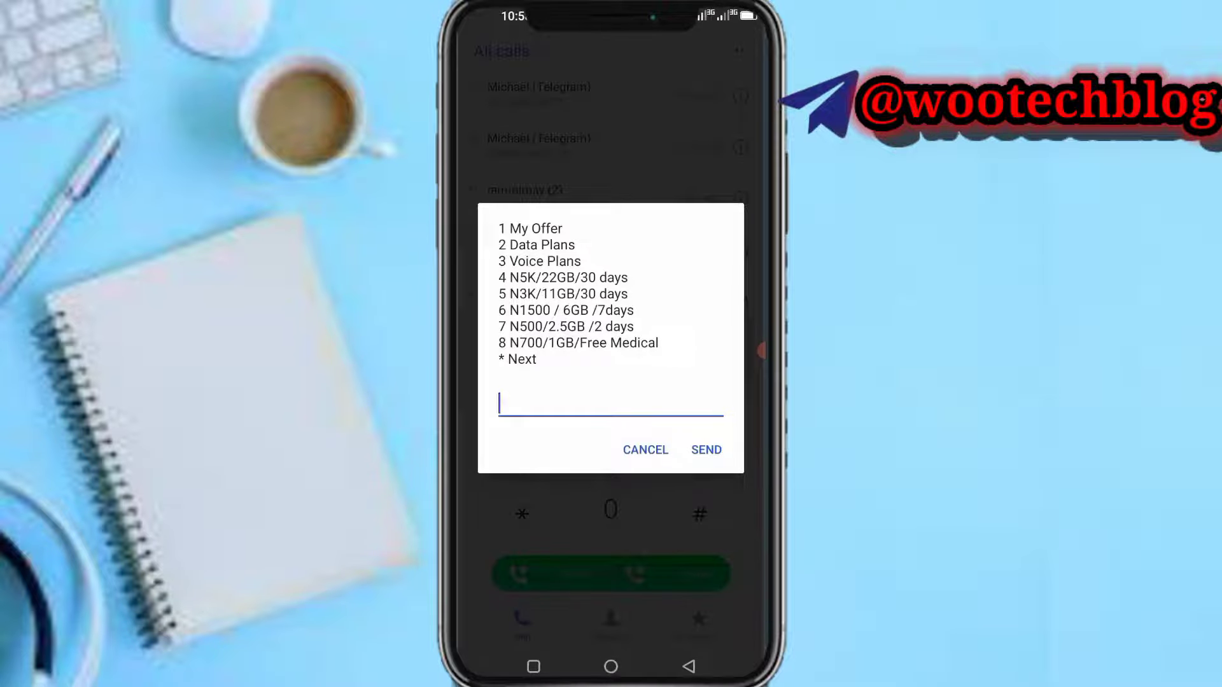
Reply * for the next menu page, then 14 for Gifting & Sharing.
left_click(610, 404)
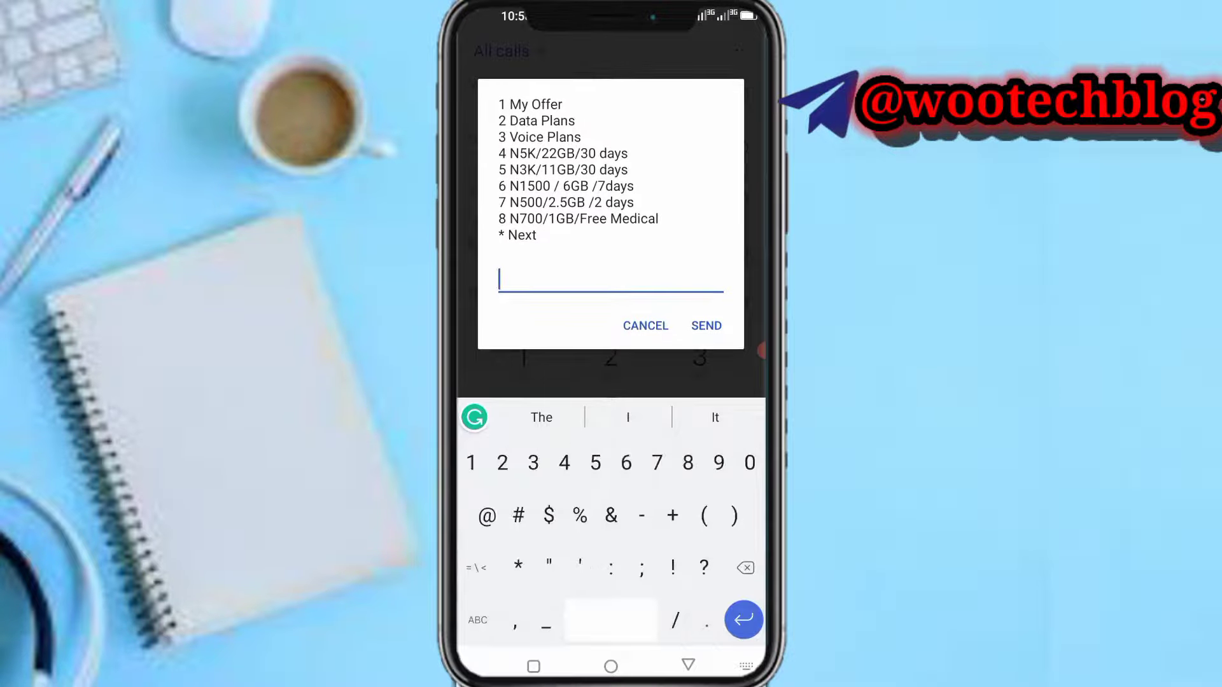
left_click(705, 326)
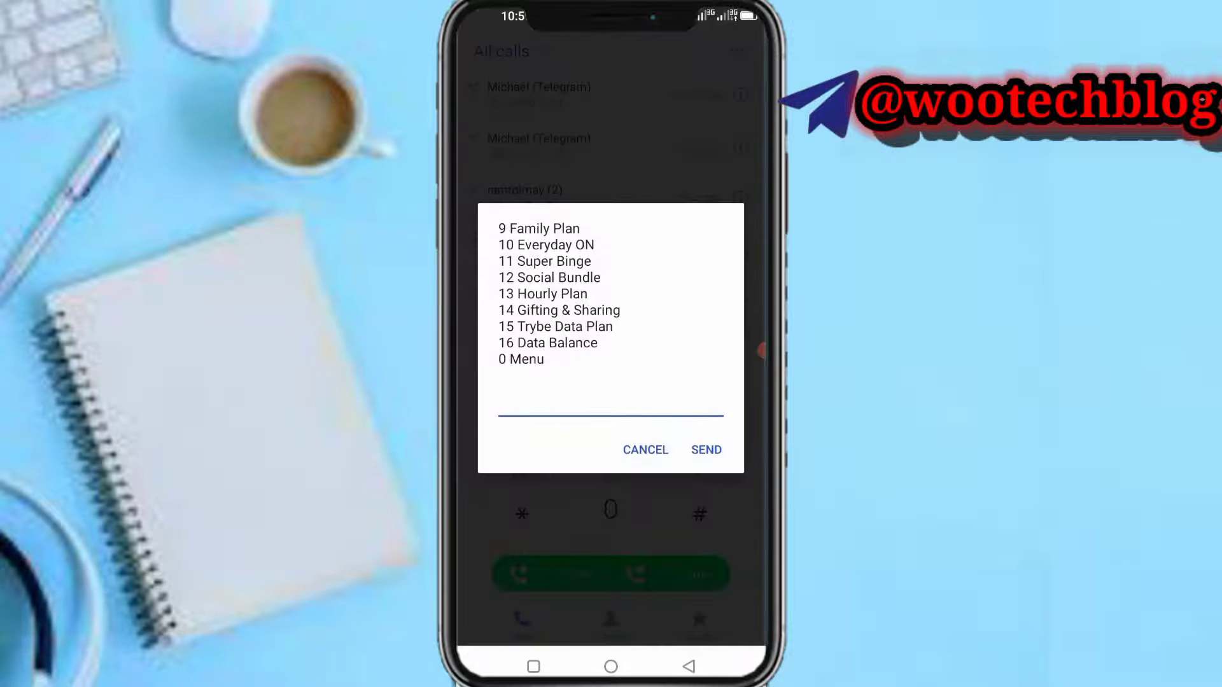
left_click(609, 407)
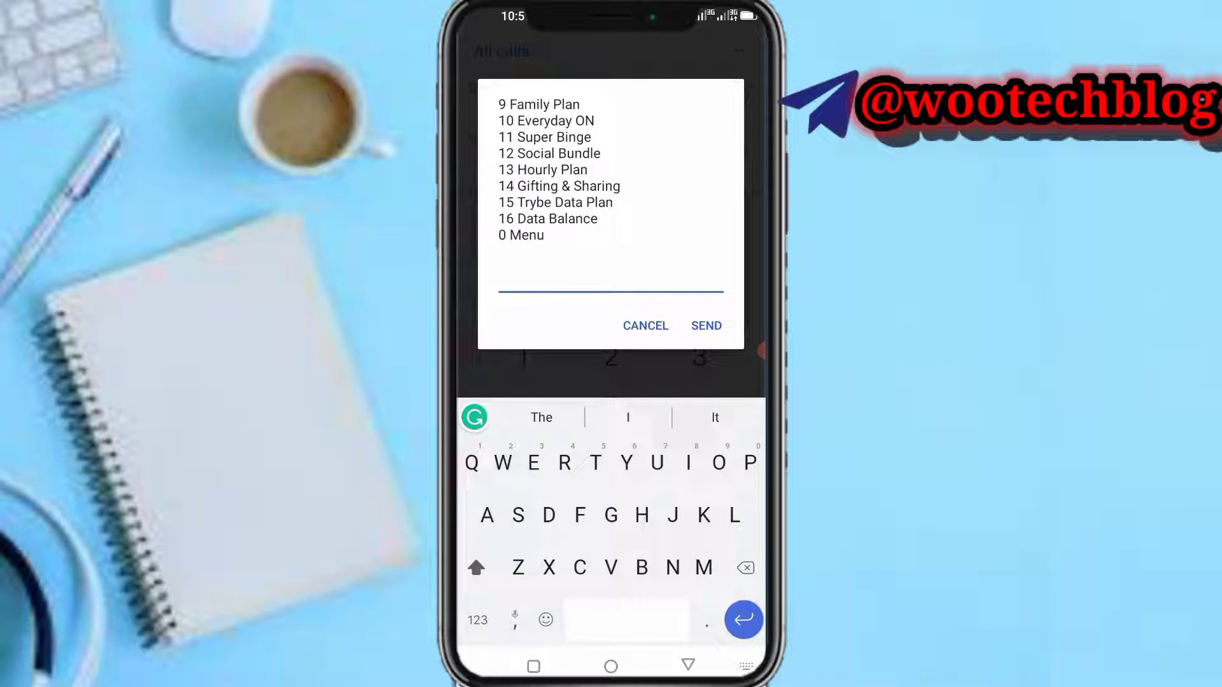
type("14")
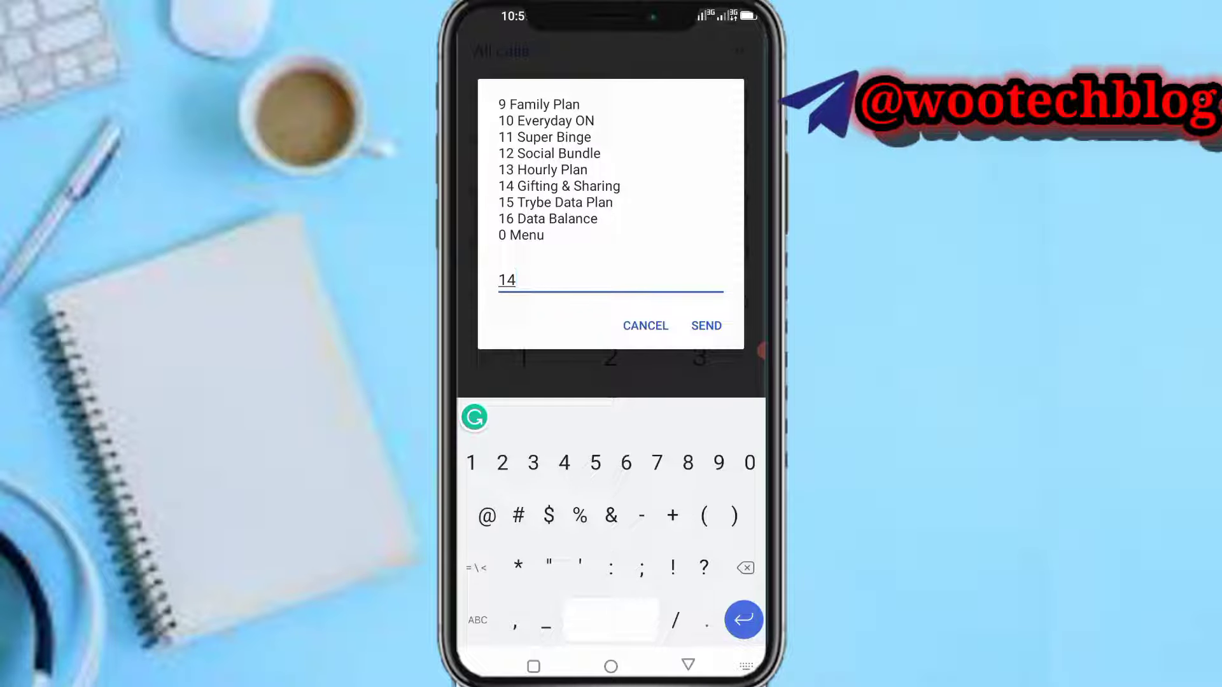
left_click(704, 326)
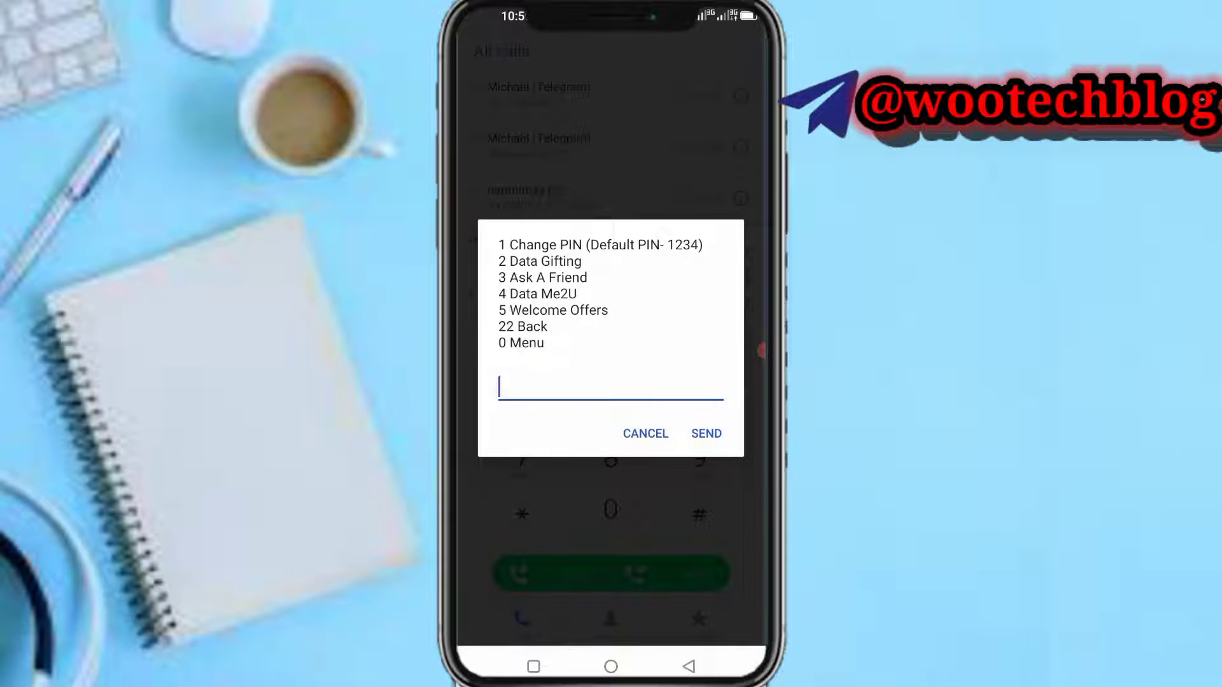
Reply 4 for Data Me2U, correcting a mistaken entry first.
left_click(610, 386)
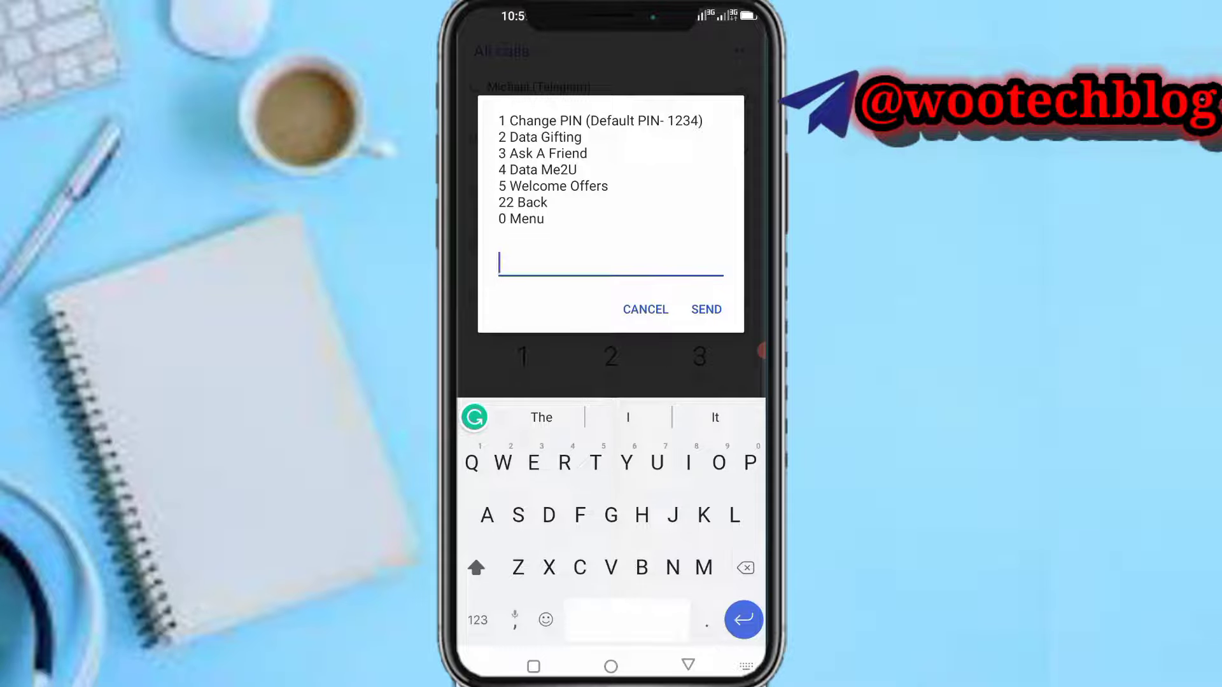
left_click(502, 462)
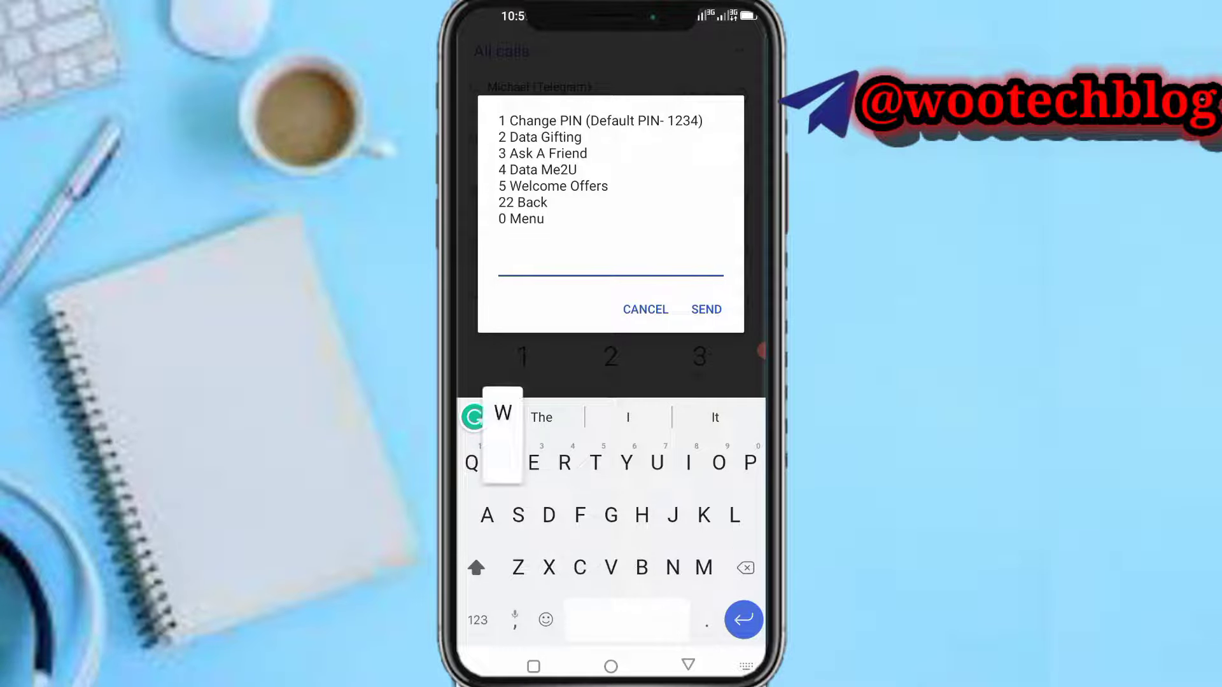
type("2")
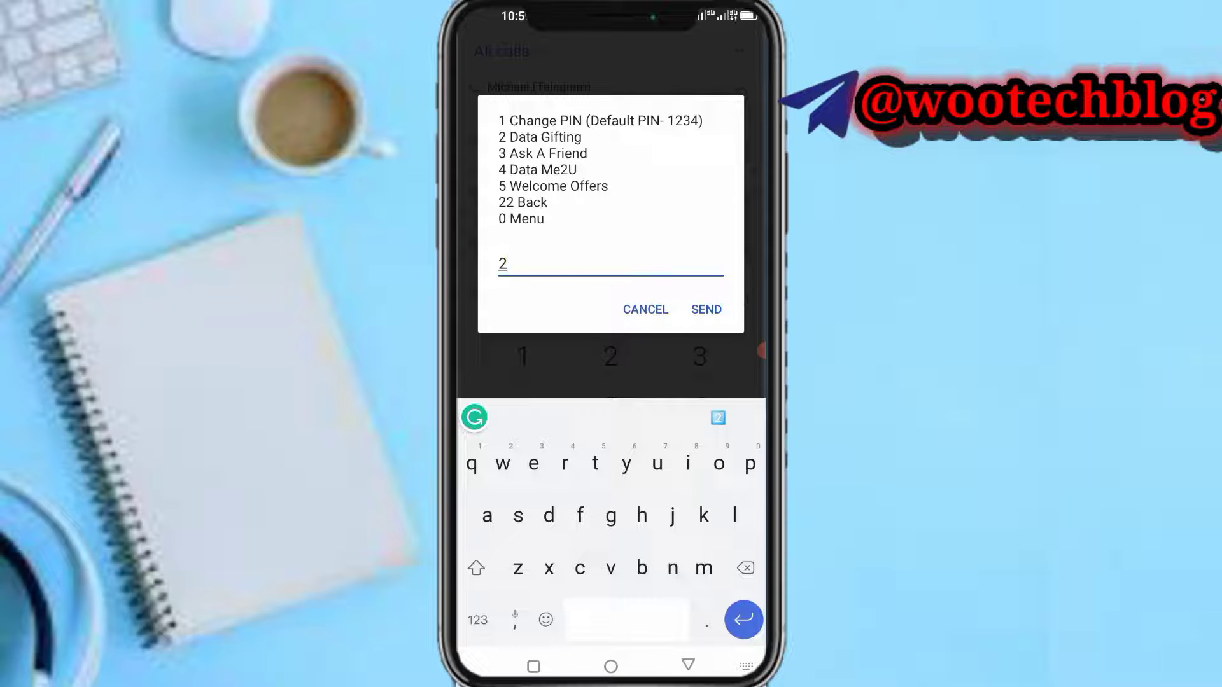
left_click(745, 567)
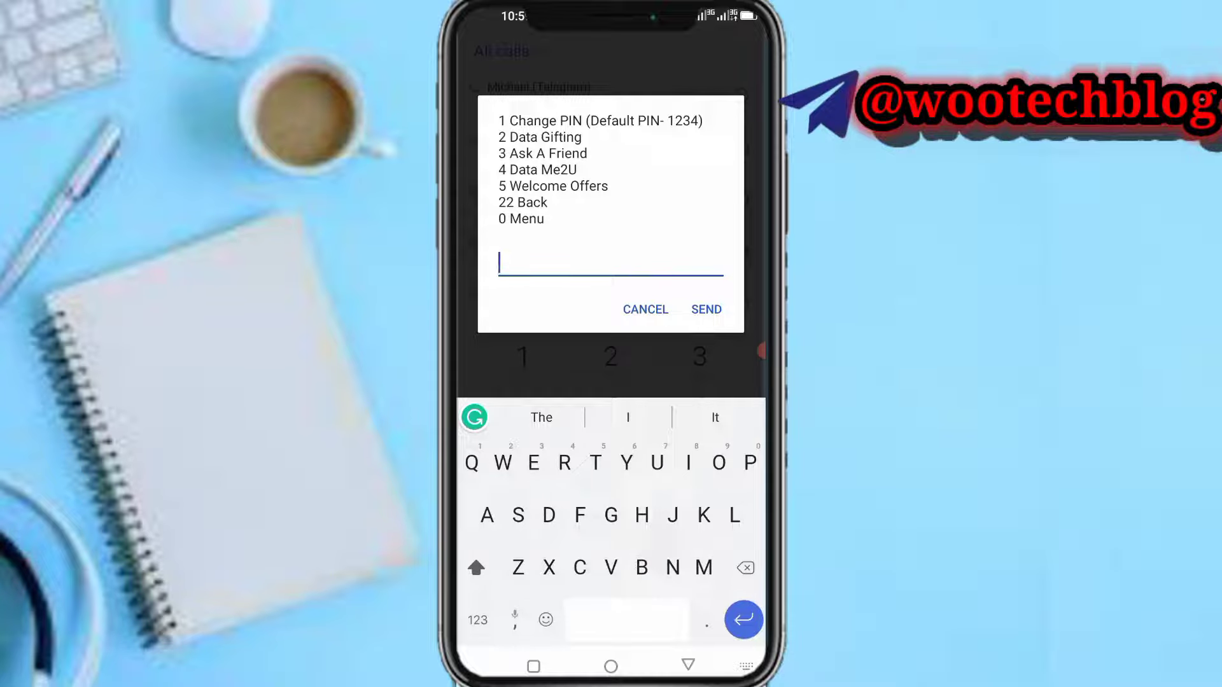
left_click(703, 309)
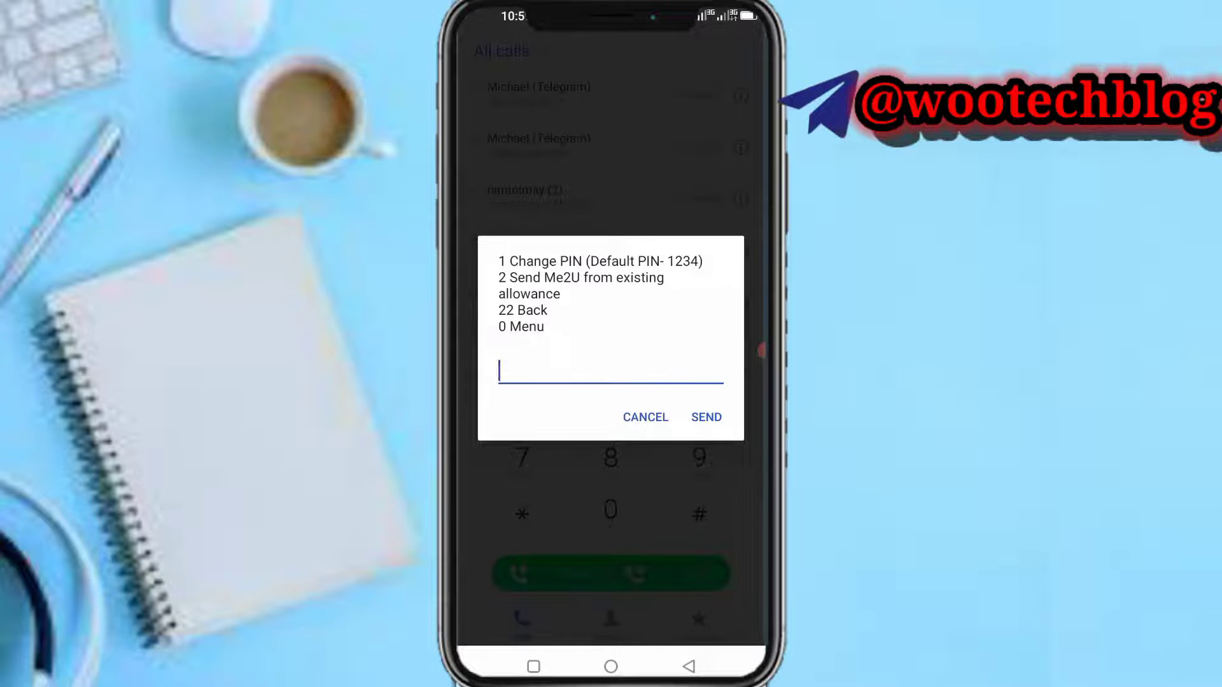
Reply 2 to send Me2U from existing allowance, reaching the recipient prompt.
left_click(610, 371)
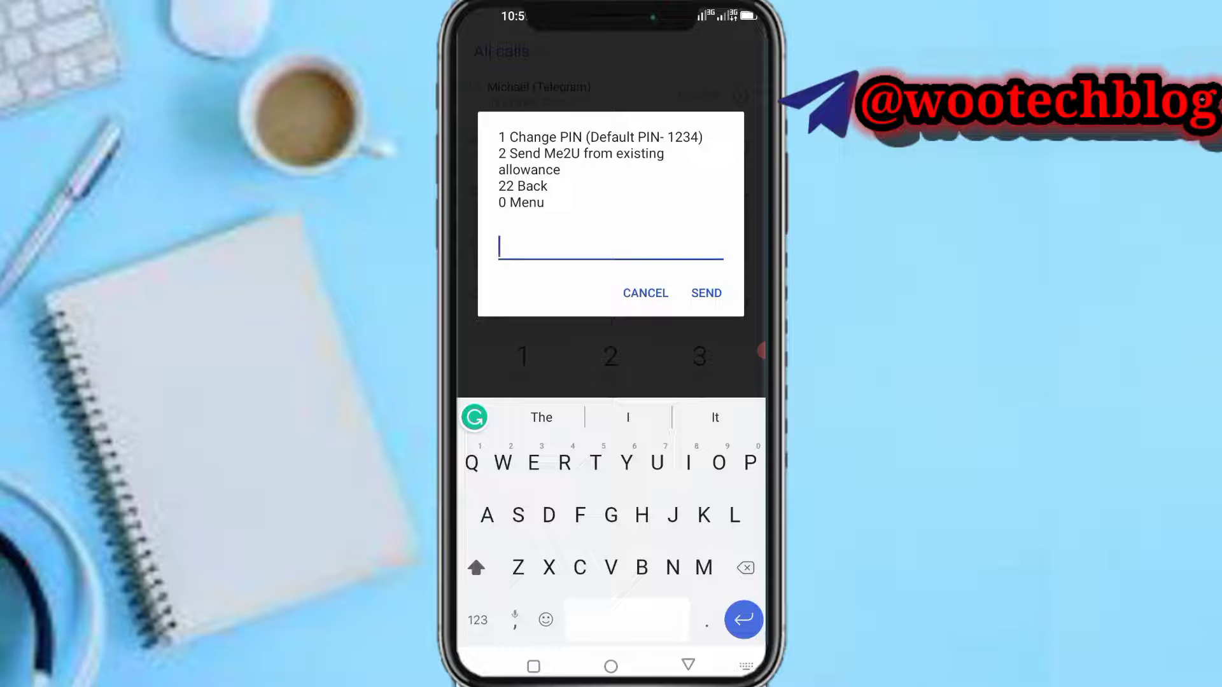
left_click(704, 293)
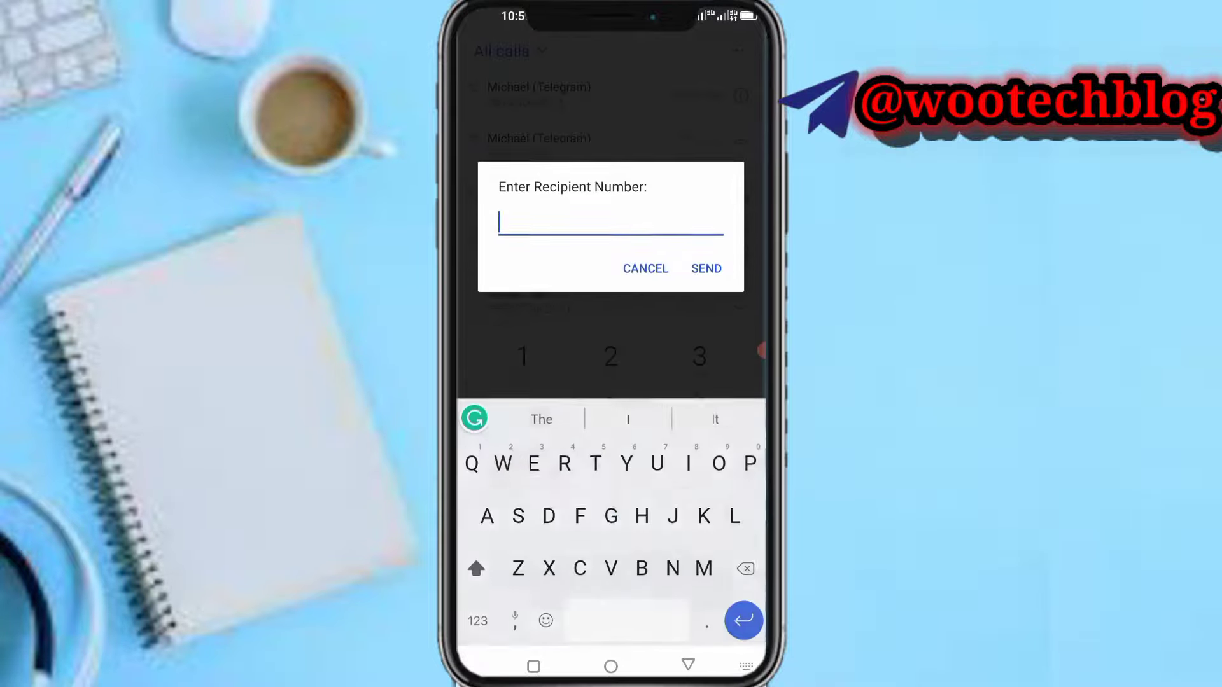
Submit the recipient's phone number so the menu asks for the MB amount.
type("09074008")
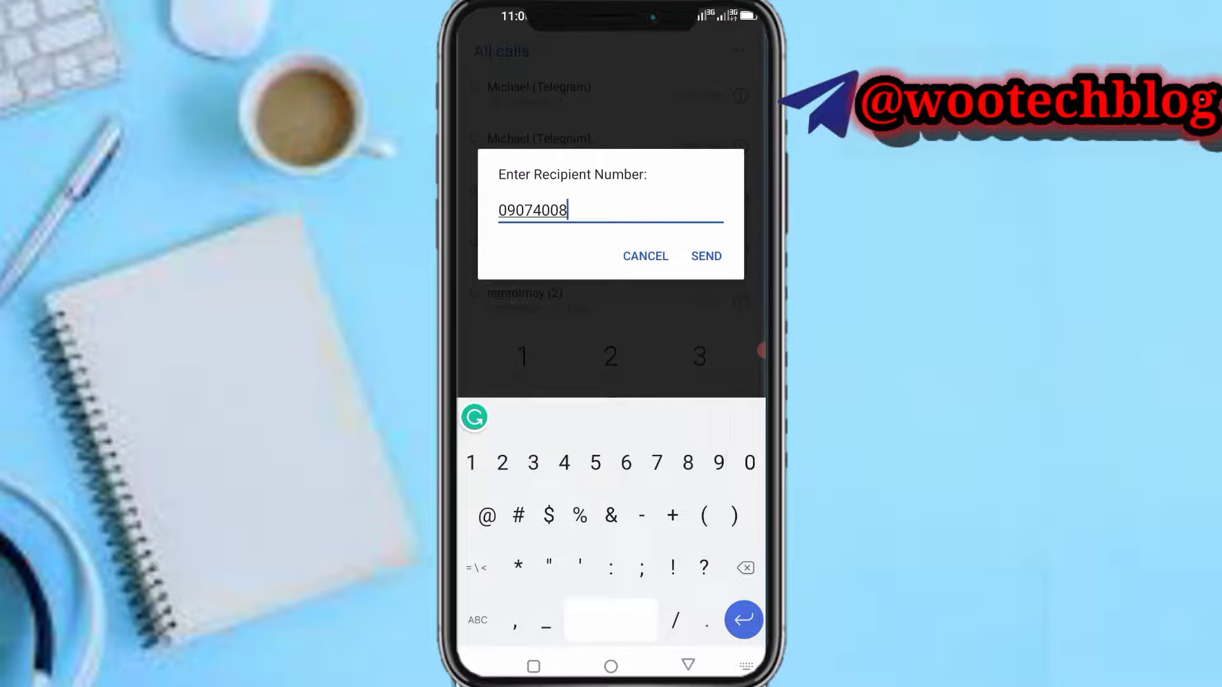
left_click(705, 256)
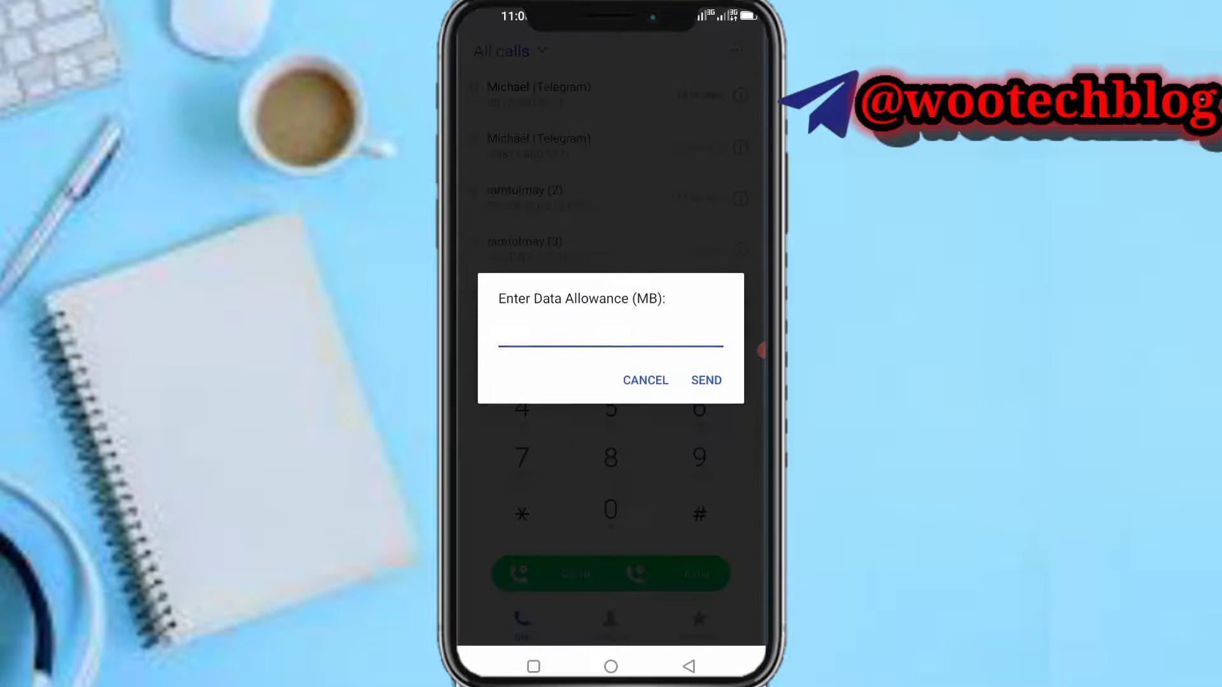
Send 200 as the data allowance in MB, starting the Me2U transfer request.
left_click(610, 338)
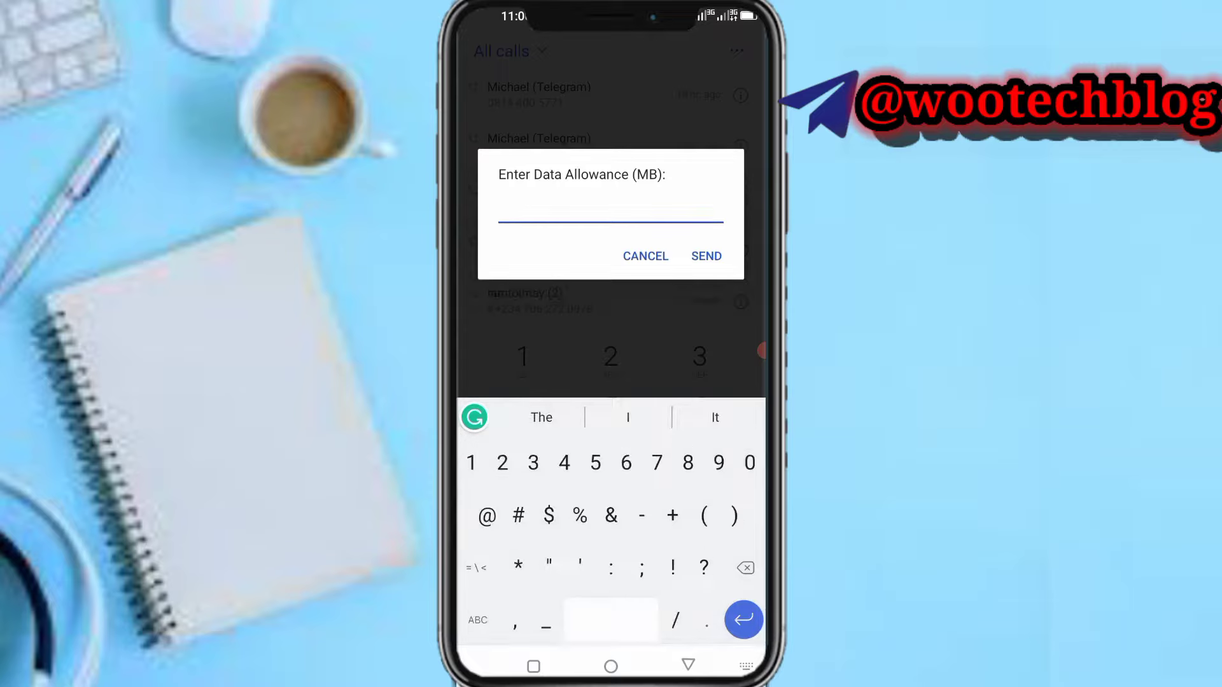
type("200")
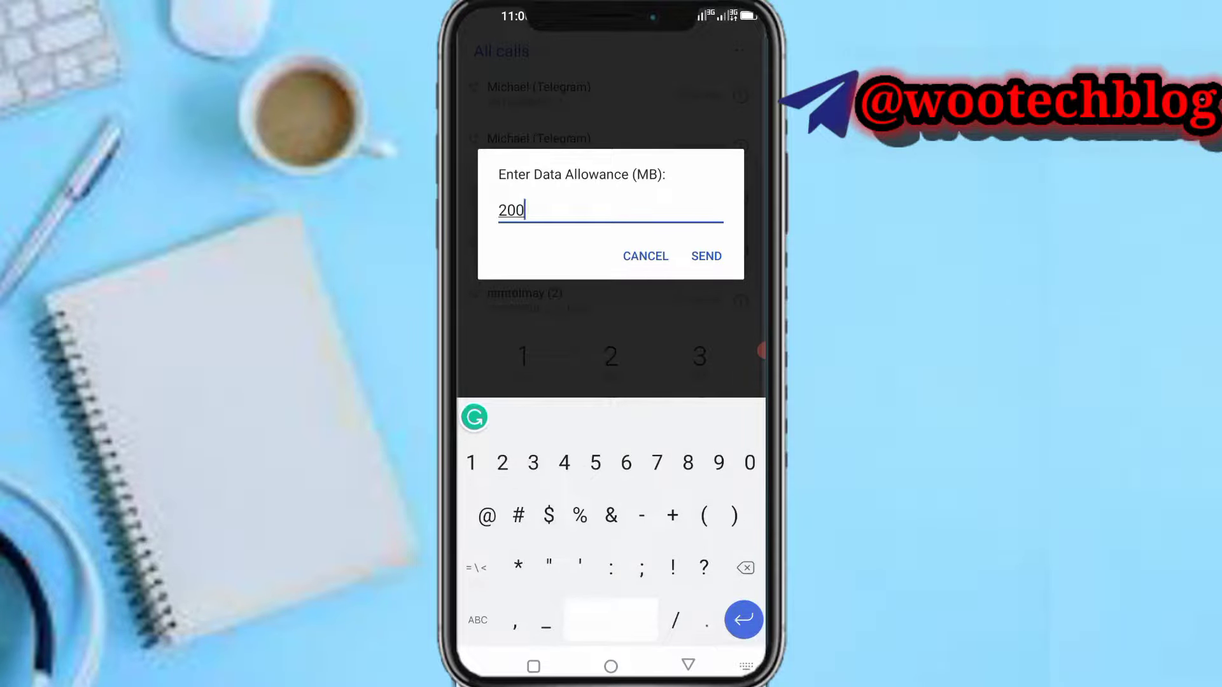
left_click(705, 255)
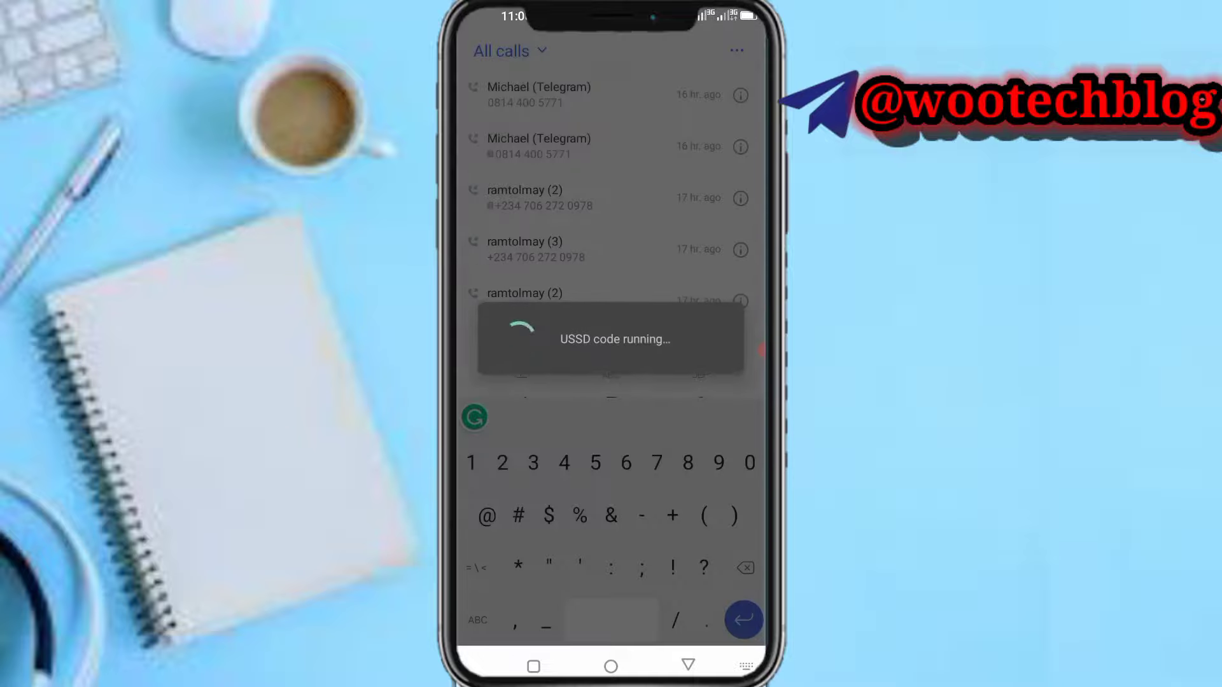